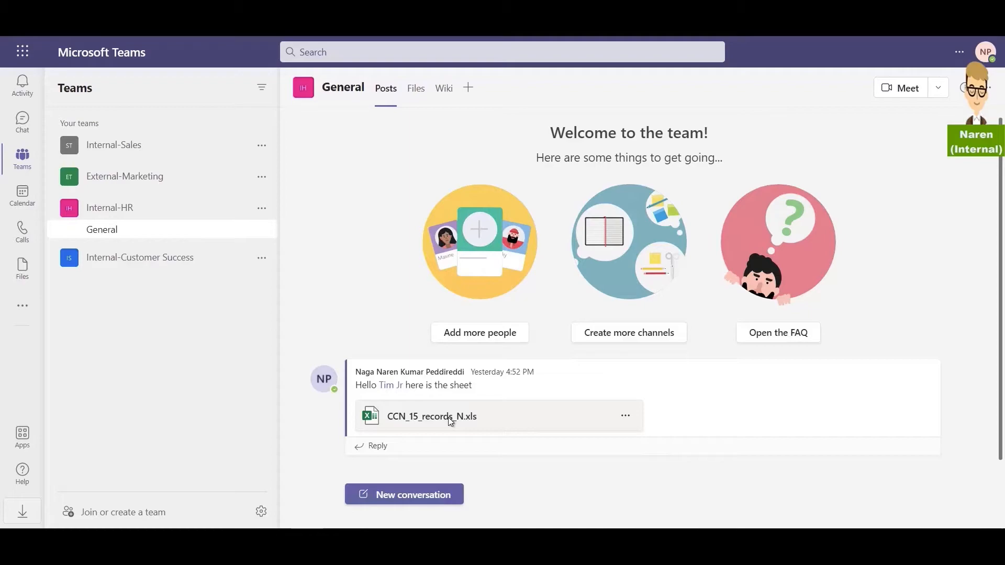
- View the attached CCN_15_records_N.xls sheet, return to the channel and bring up Internal-HR's team options
{"action": "left_click", "coordinate": [431, 416]}
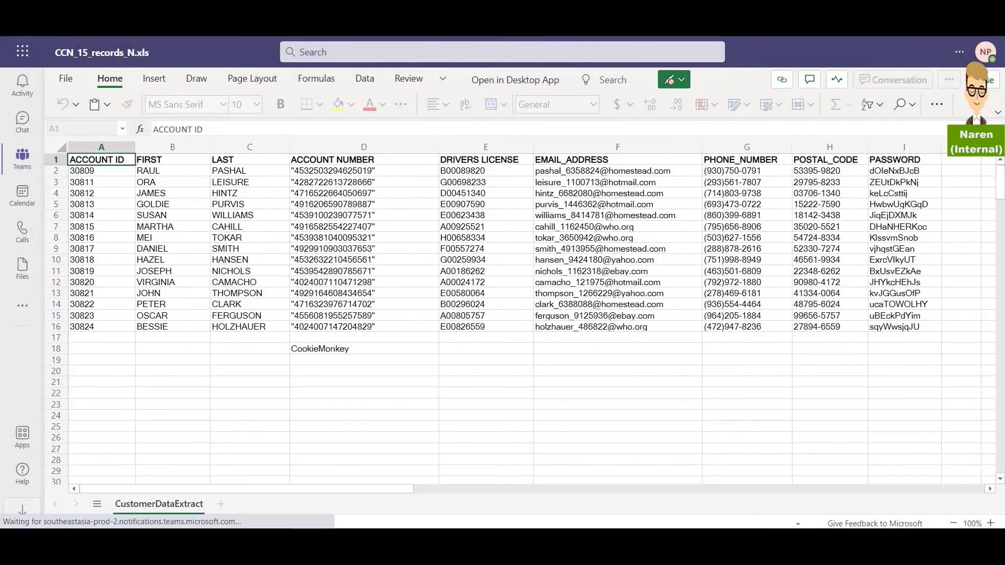
{"action": "left_click", "coordinate": [22, 157]}
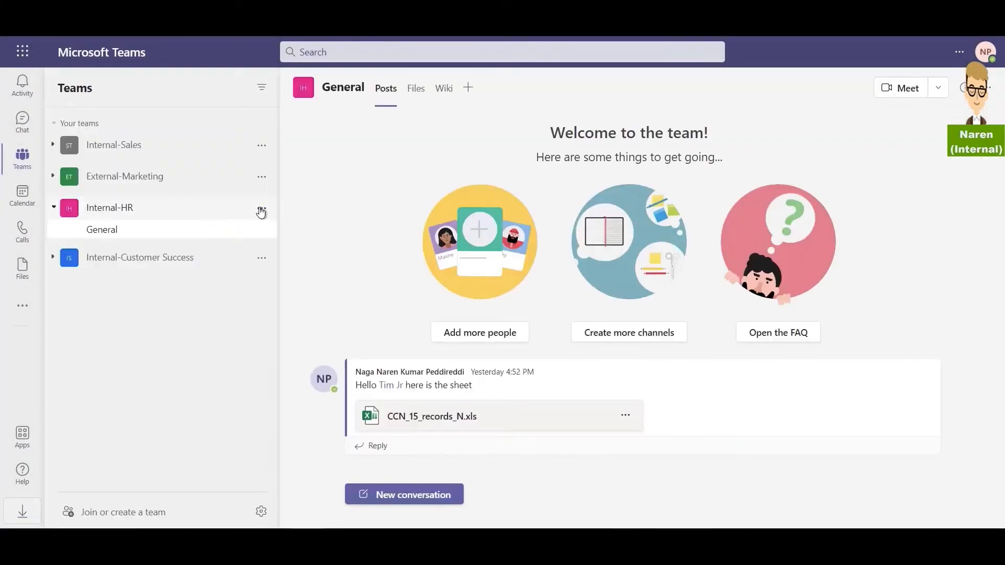
{"action": "left_click", "coordinate": [261, 211]}
{"action": "type", "text": "jer"}
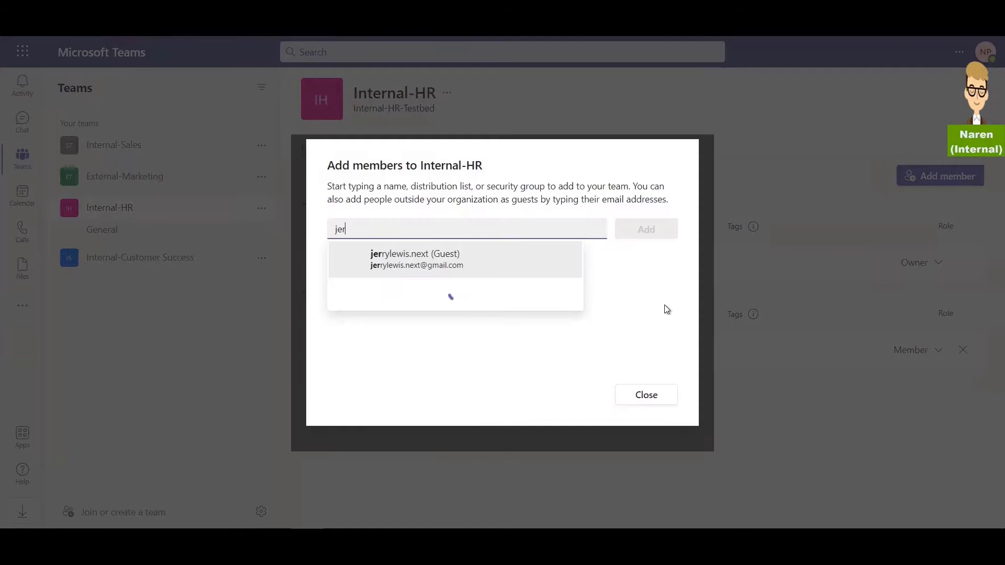
- Add the suggested external guest account as a member of the Internal-HR team
{"action": "left_click", "coordinate": [415, 258]}
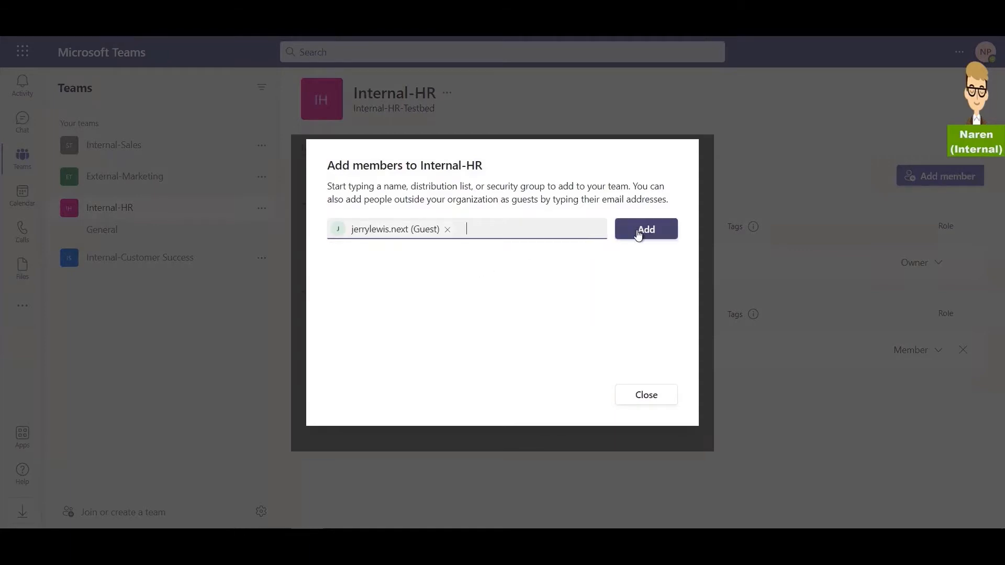
{"action": "left_click", "coordinate": [645, 229]}
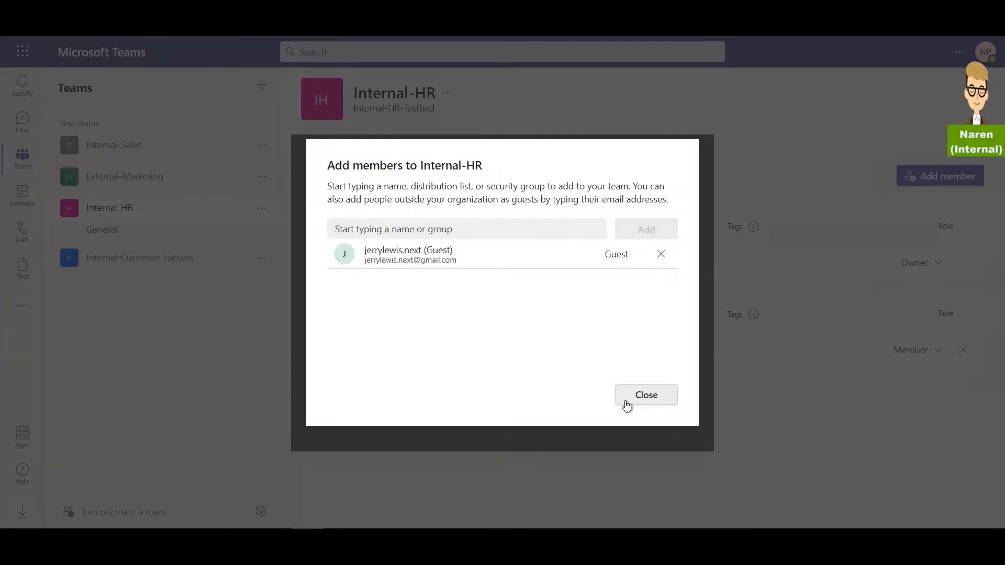
{"action": "left_click", "coordinate": [646, 395]}
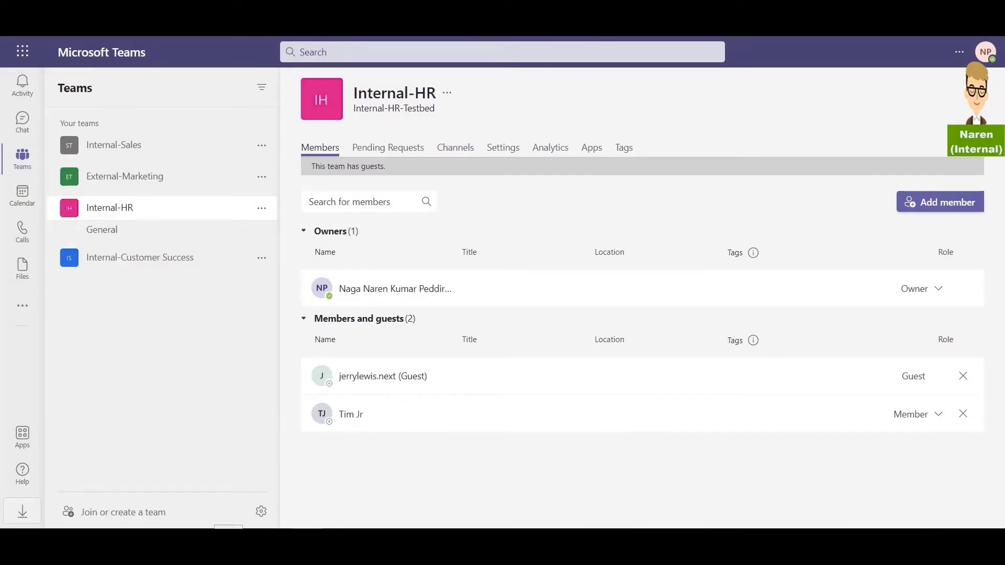
- Open the guest's 'added to a team' Gmail notice and follow it into Internal-HR in Teams
{"action": "left_click", "coordinate": [962, 376]}
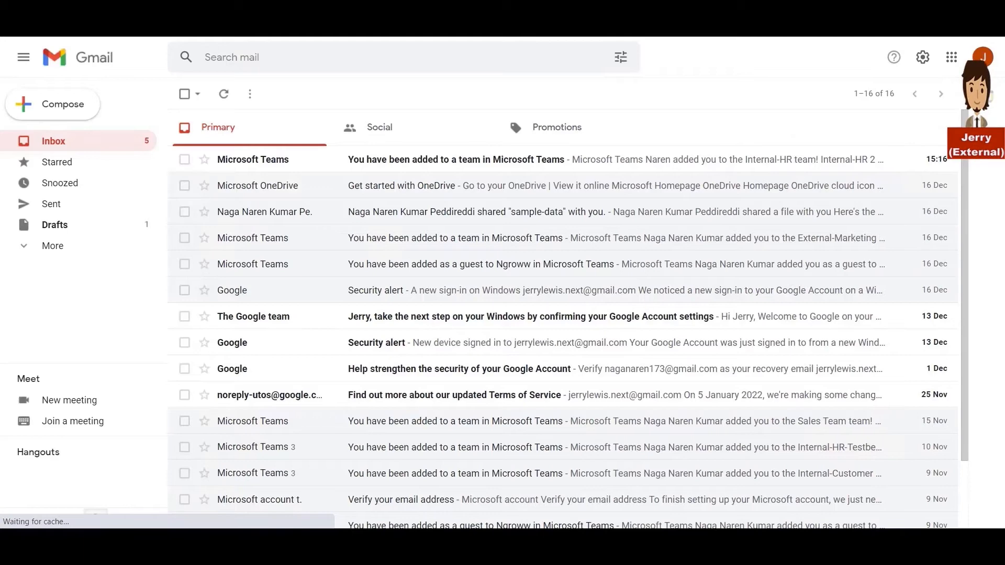
{"action": "left_click", "coordinate": [455, 159]}
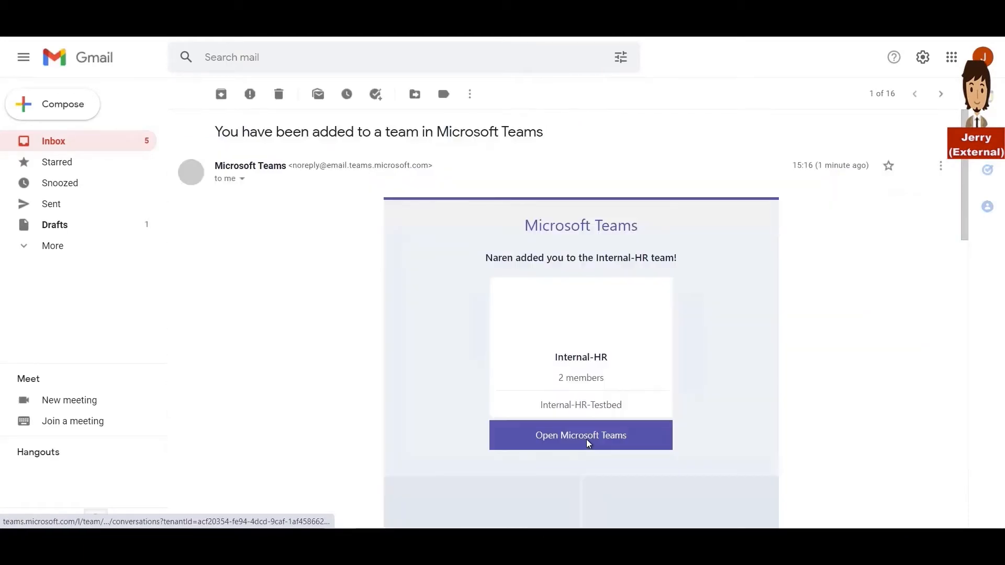
{"action": "left_click", "coordinate": [580, 435]}
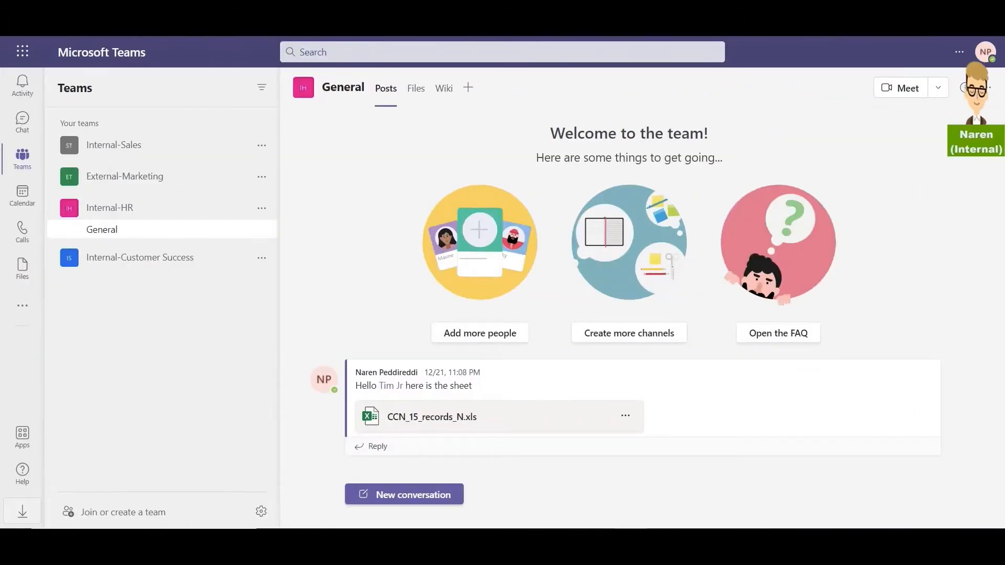
- Download the attached CCN_15_records_N.xls from the channel
{"action": "left_click", "coordinate": [624, 416]}
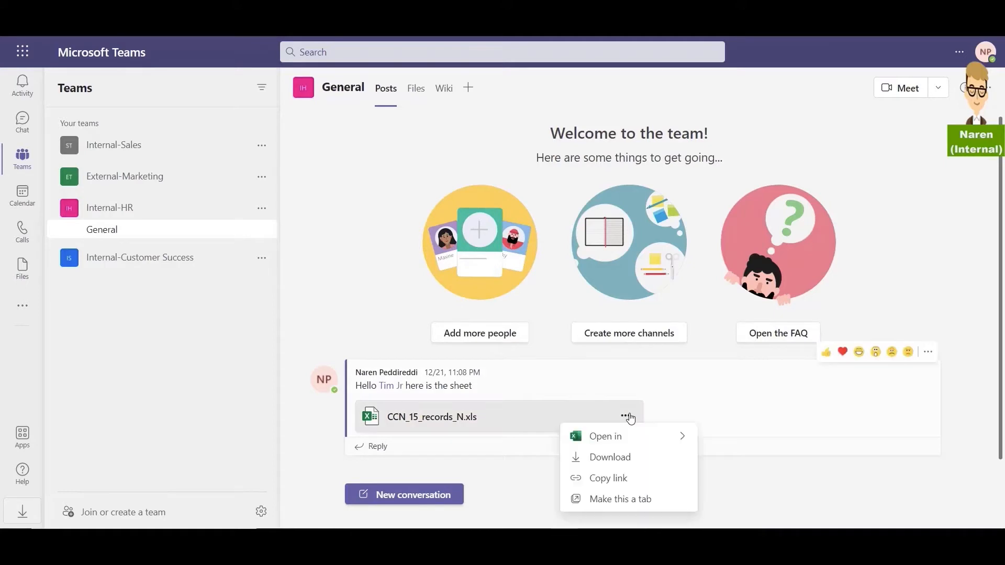
{"action": "left_click", "coordinate": [609, 458]}
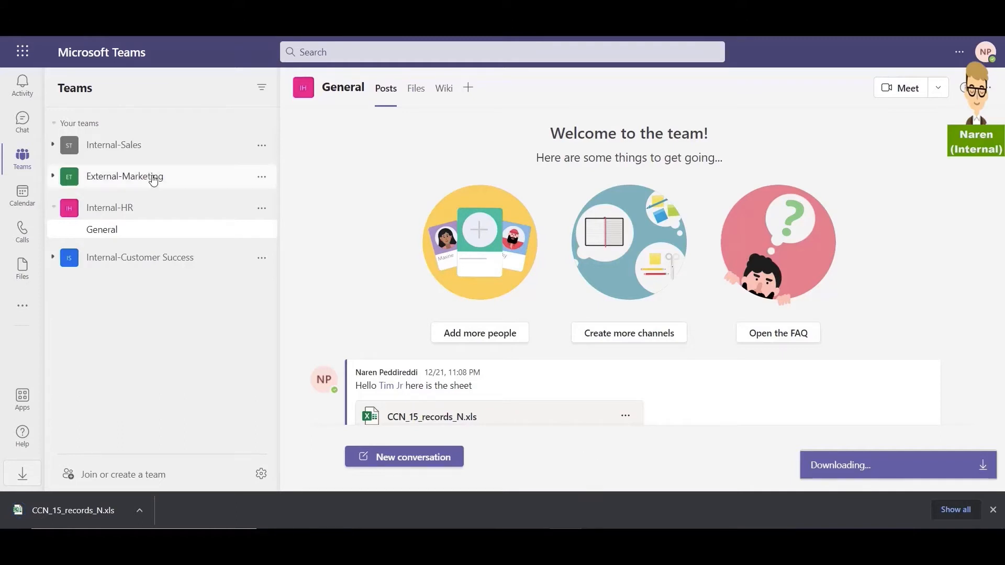
- Check External-Marketing's members and guests, then show its General channel
{"action": "left_click", "coordinate": [124, 176]}
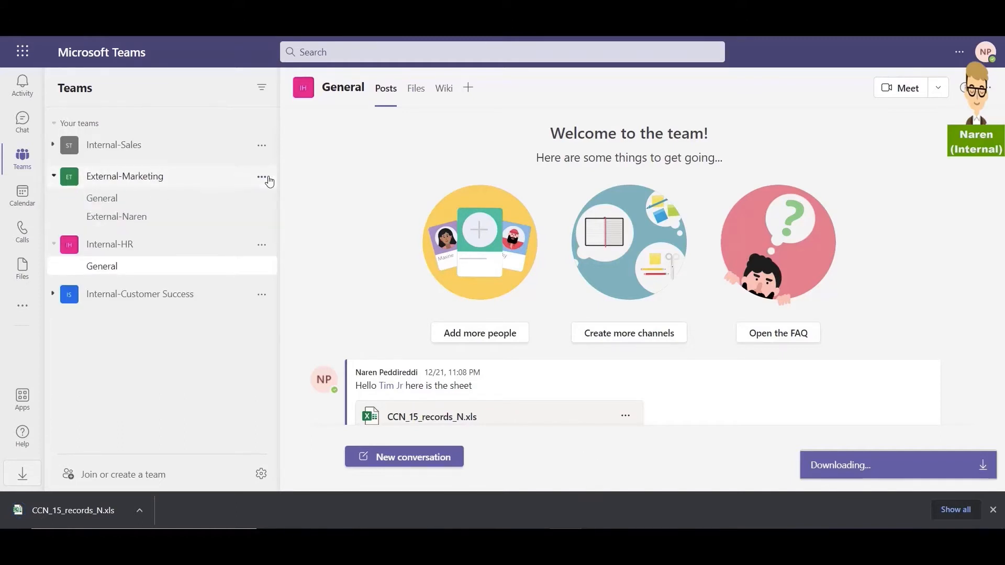
{"action": "left_click", "coordinate": [260, 176]}
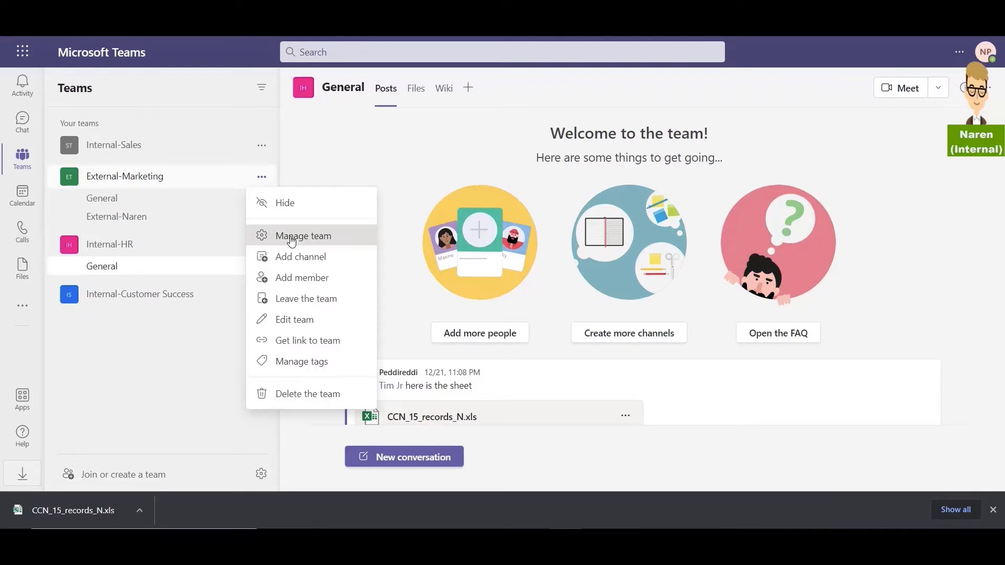
{"action": "left_click", "coordinate": [304, 235]}
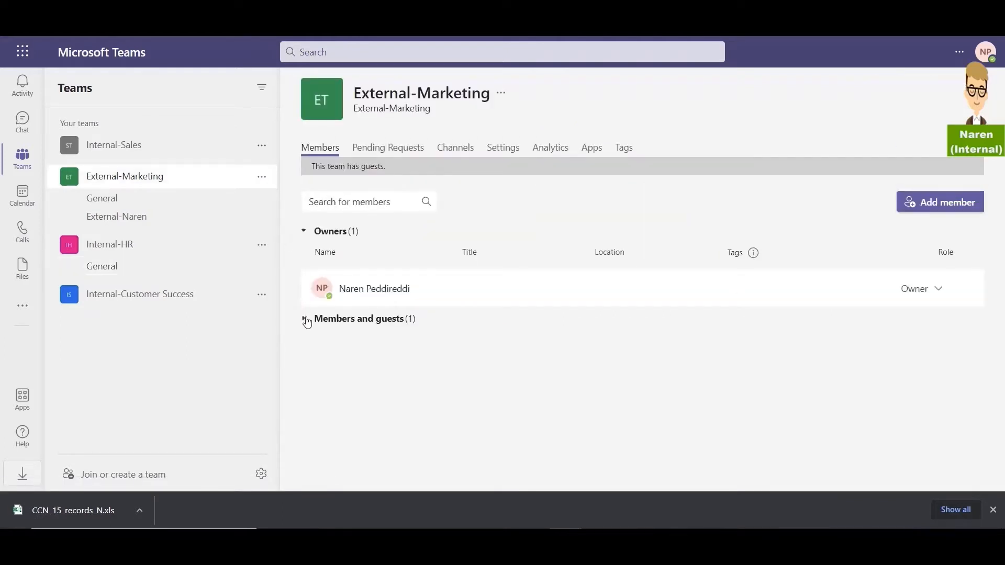
{"action": "left_click", "coordinate": [305, 321]}
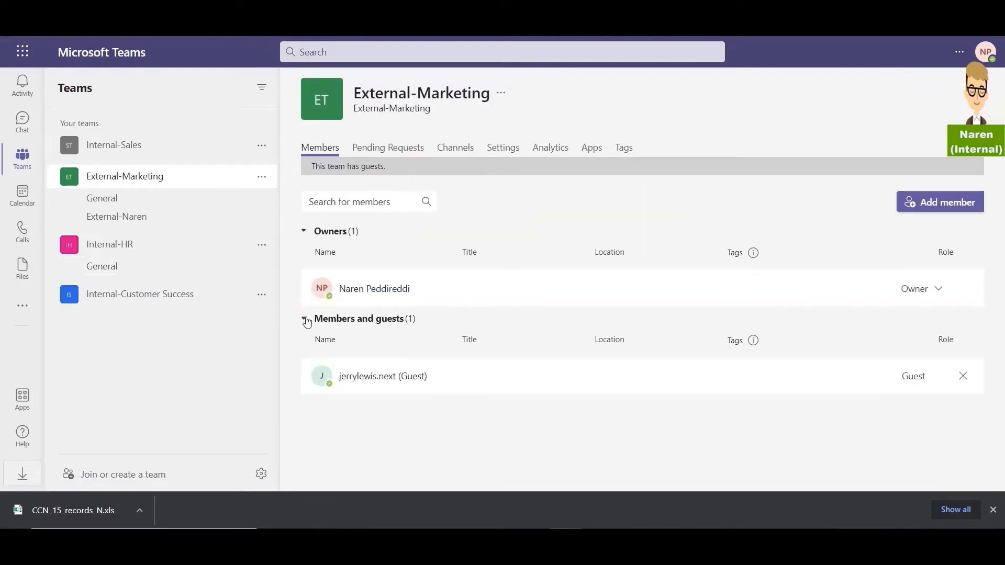
{"action": "left_click", "coordinate": [102, 198]}
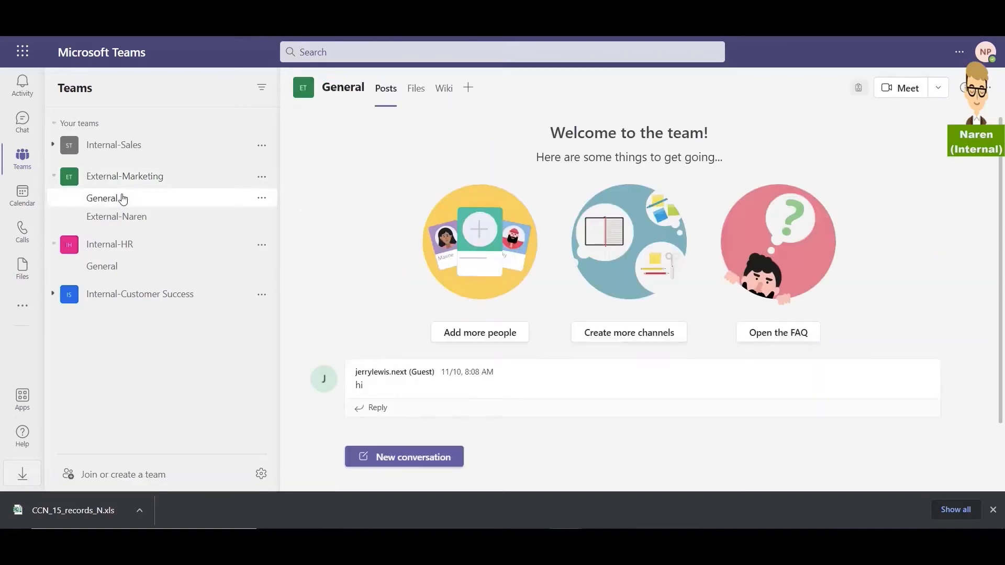
- Post a new conversation with CCN_15_records_N.xls uploaded from Downloads to External-Marketing's General channel
{"action": "left_click", "coordinate": [403, 456]}
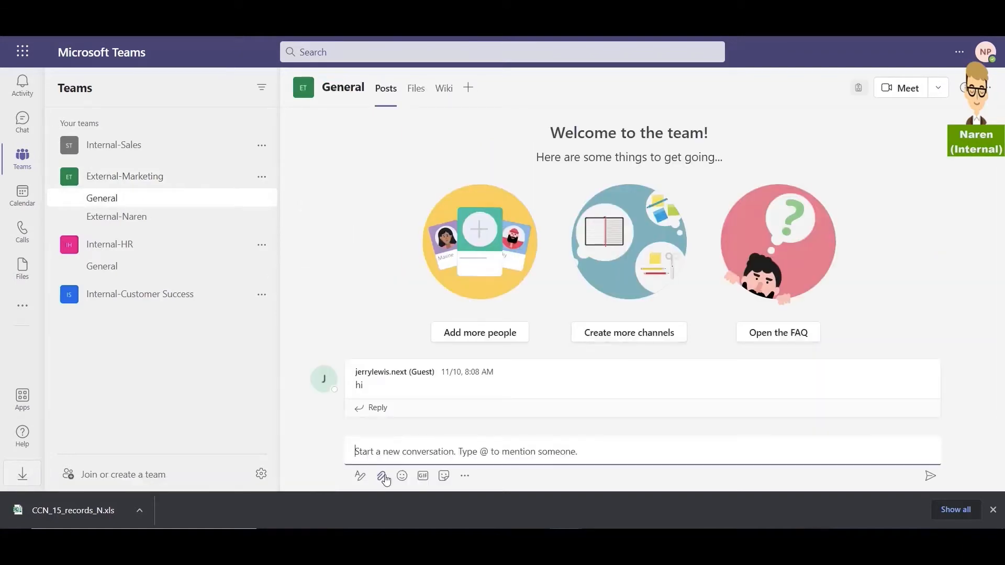
{"action": "left_click", "coordinate": [381, 477]}
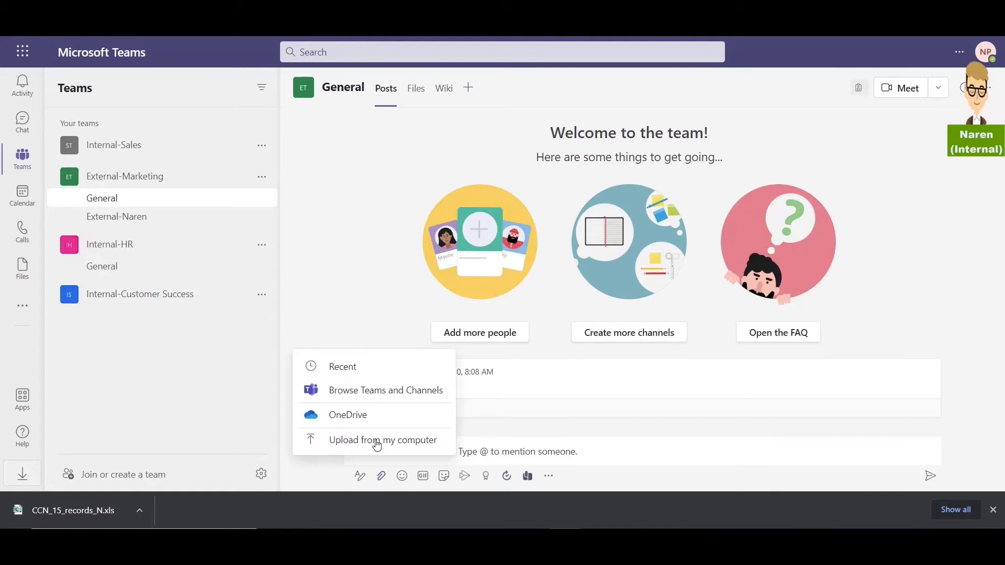
{"action": "left_click", "coordinate": [383, 440]}
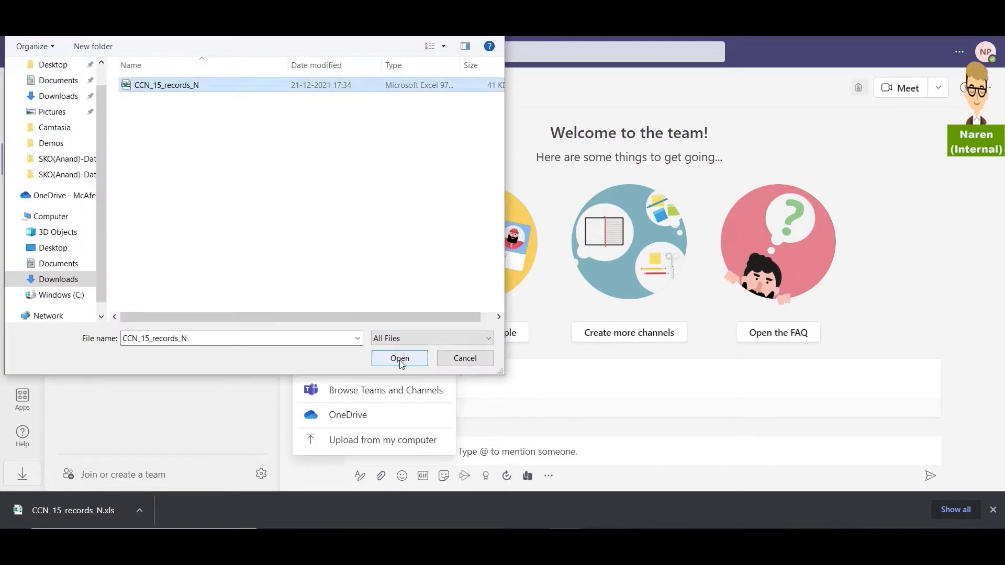
{"action": "left_click", "coordinate": [399, 358]}
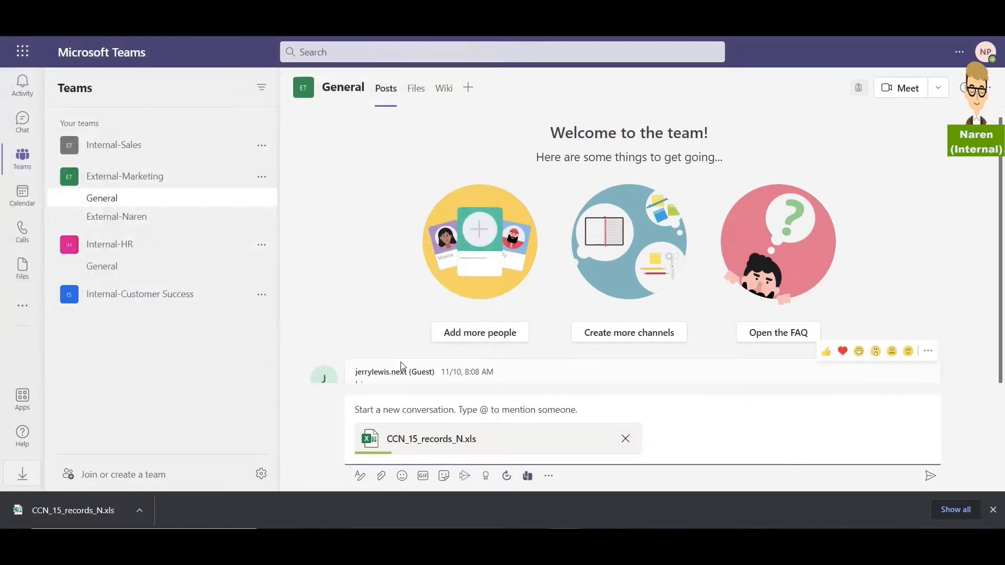
{"action": "left_click", "coordinate": [929, 475]}
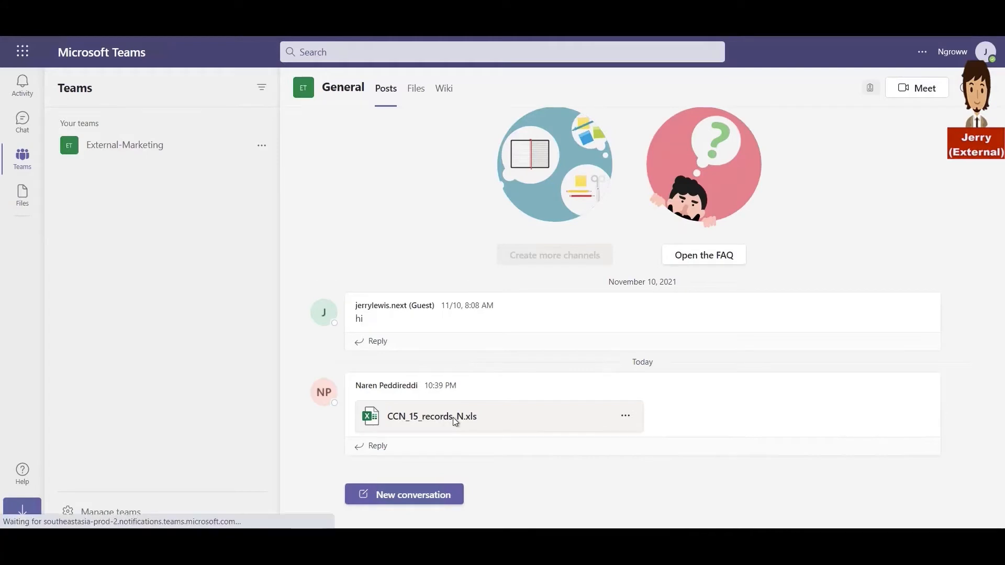
- View the shared sheet as the guest and send a reply holding the pasted customer records table
{"action": "left_click", "coordinate": [431, 415]}
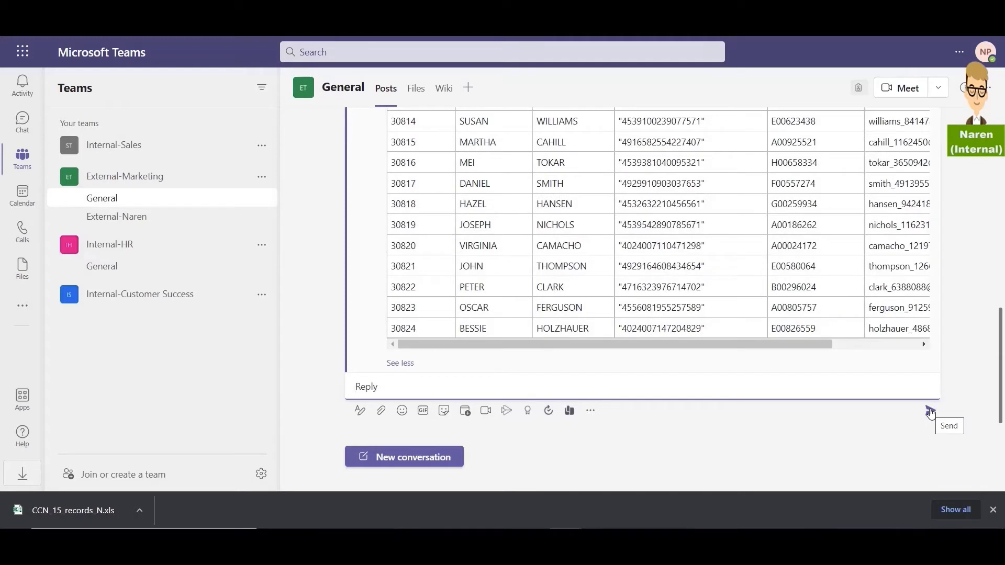
{"action": "left_click", "coordinate": [929, 411]}
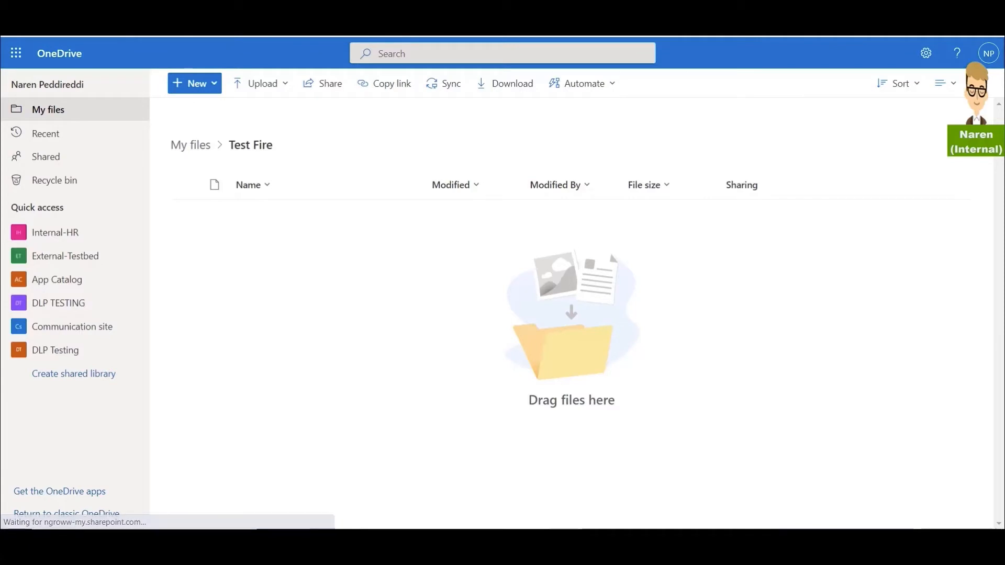
- Upload CCN_15_records_N.xls into OneDrive's Test Fire folder and start sharing it
{"action": "left_click", "coordinate": [261, 84]}
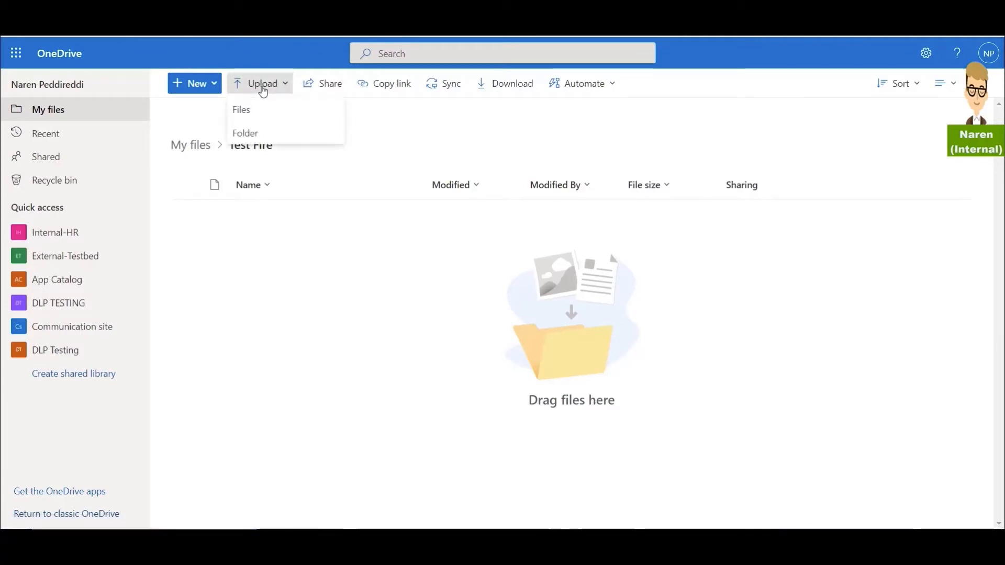
{"action": "left_click", "coordinate": [242, 110]}
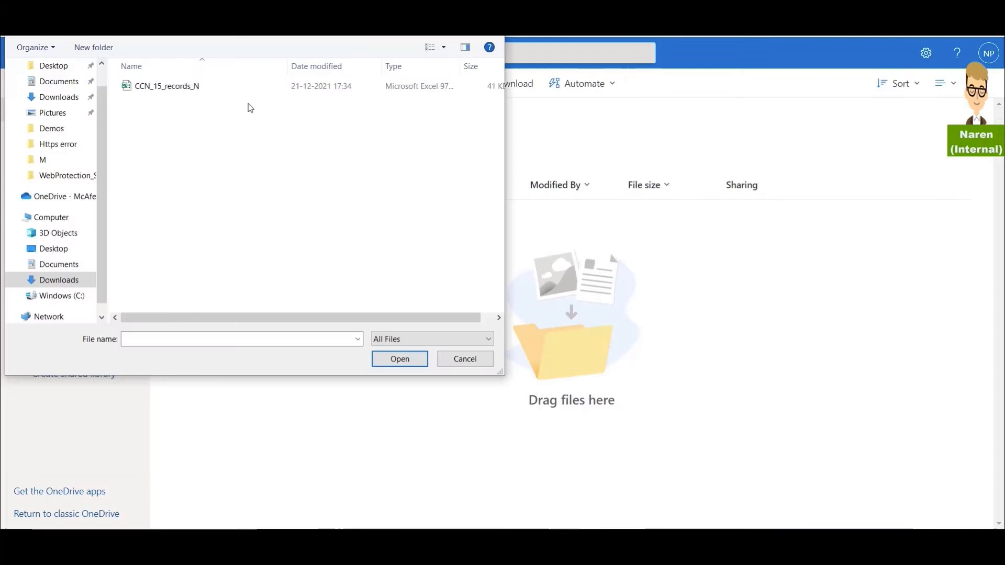
{"action": "left_click", "coordinate": [166, 86]}
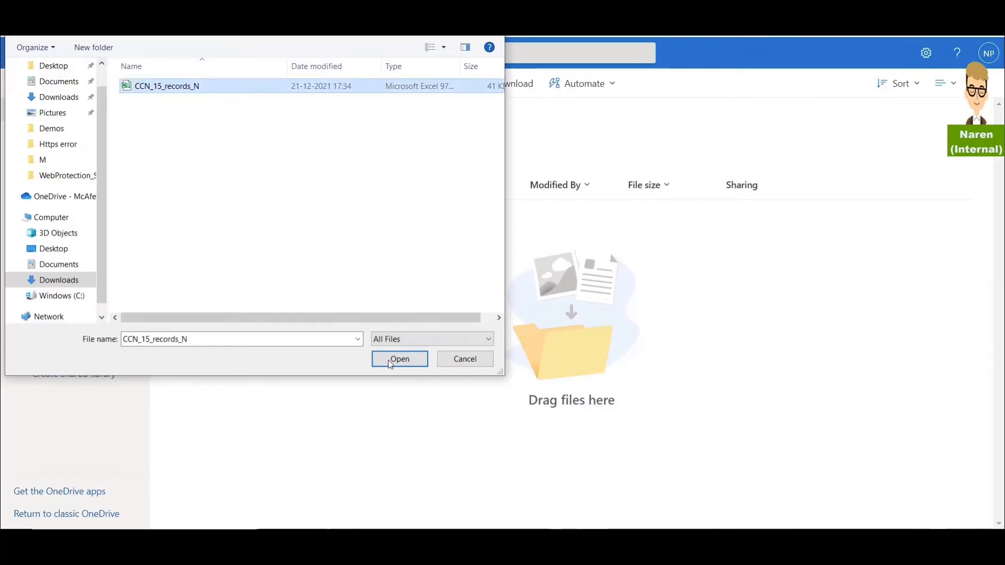
{"action": "left_click", "coordinate": [399, 359]}
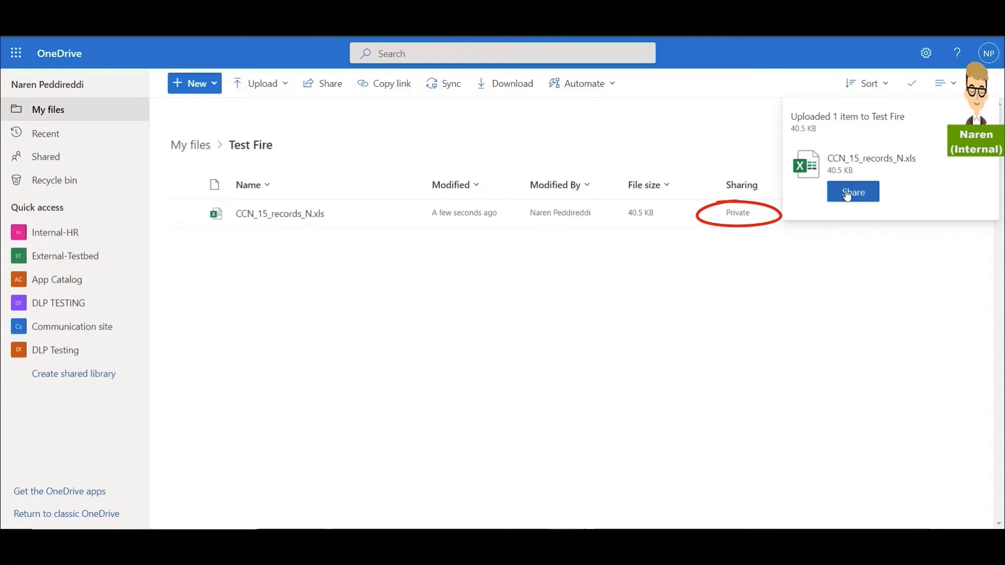
{"action": "left_click", "coordinate": [852, 191]}
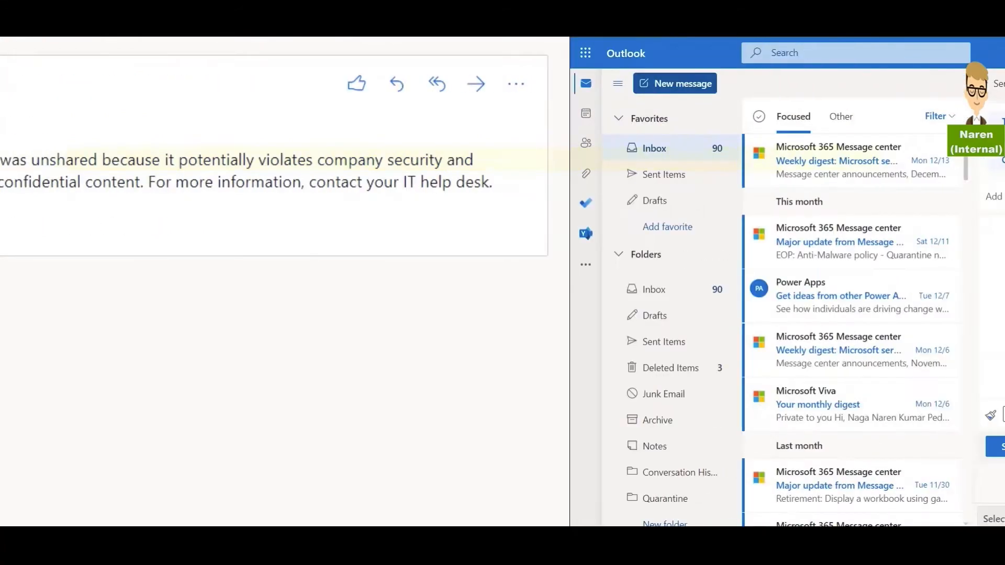
- Send an Outlook message with subject CCN_15 and the xls attachment to the external recipient
{"action": "left_click", "coordinate": [674, 83]}
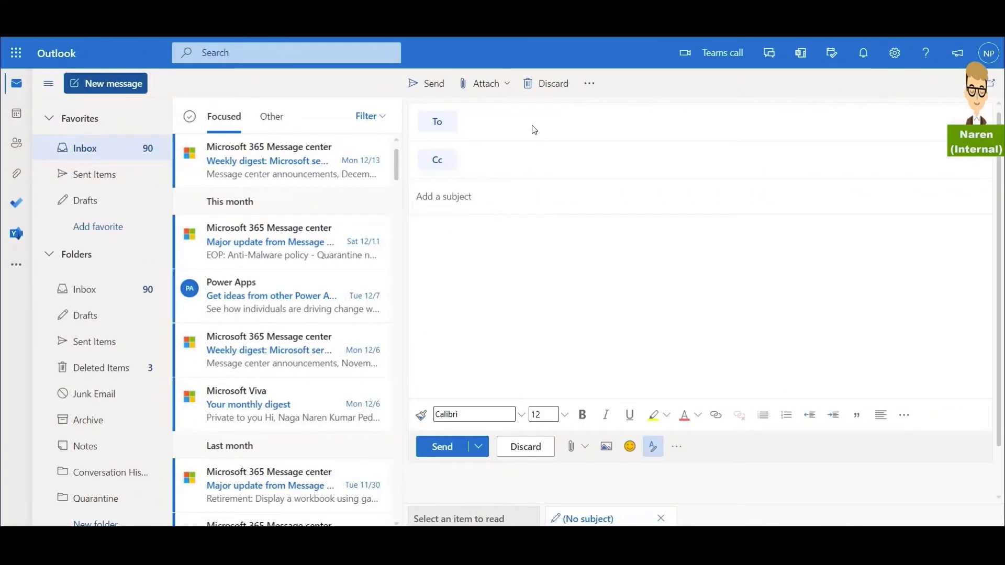
{"action": "type", "text": "j"}
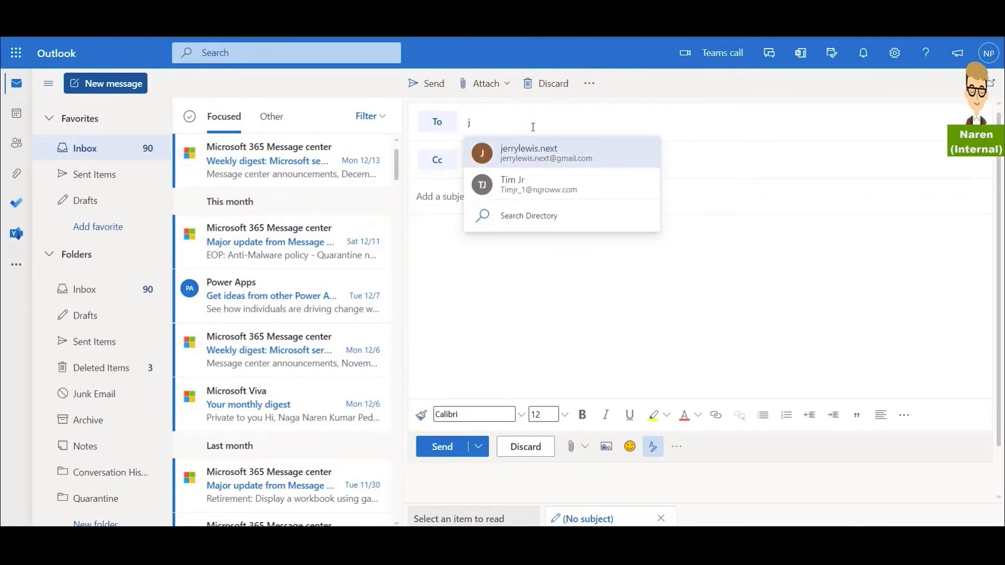
{"action": "left_click", "coordinate": [528, 153]}
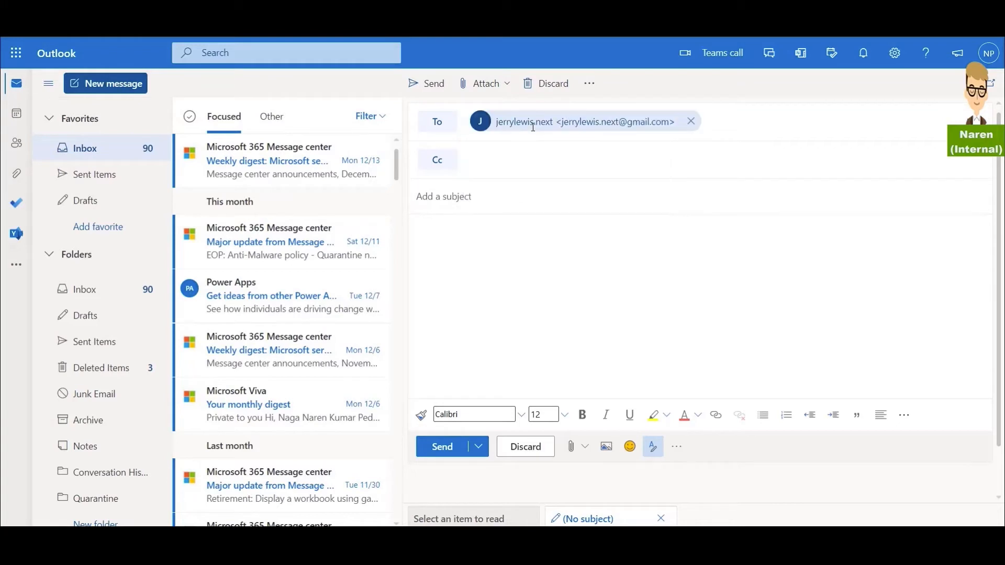
{"action": "type", "text": "CCN_15"}
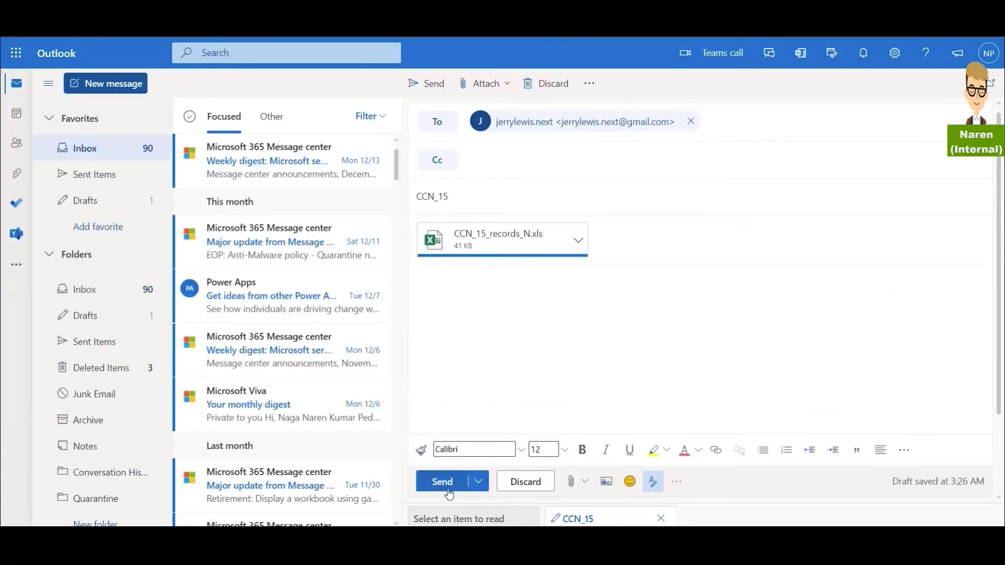
{"action": "left_click", "coordinate": [441, 482]}
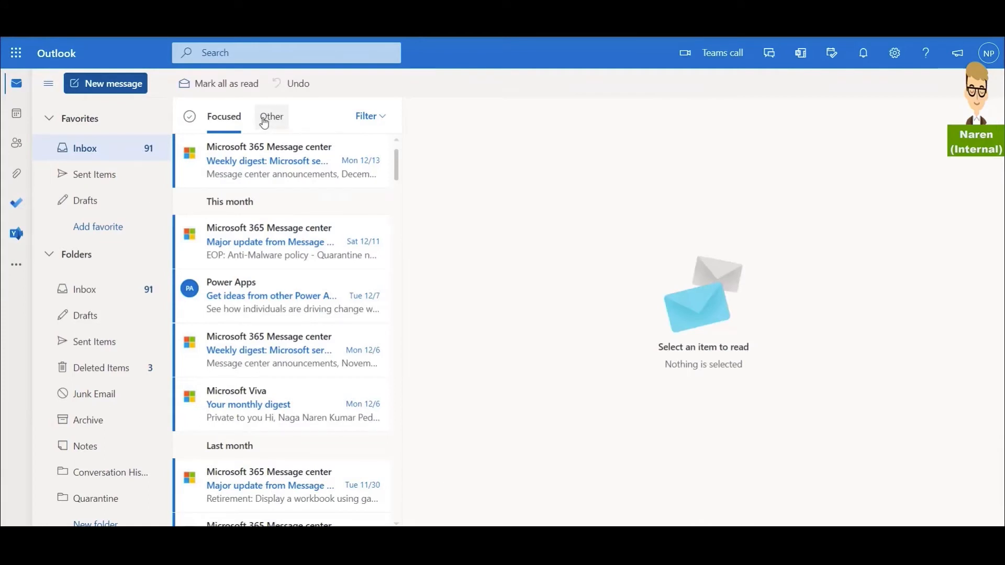
- Read the Email Block Notification that arrived in the inbox's Other tab
{"action": "left_click", "coordinate": [270, 116]}
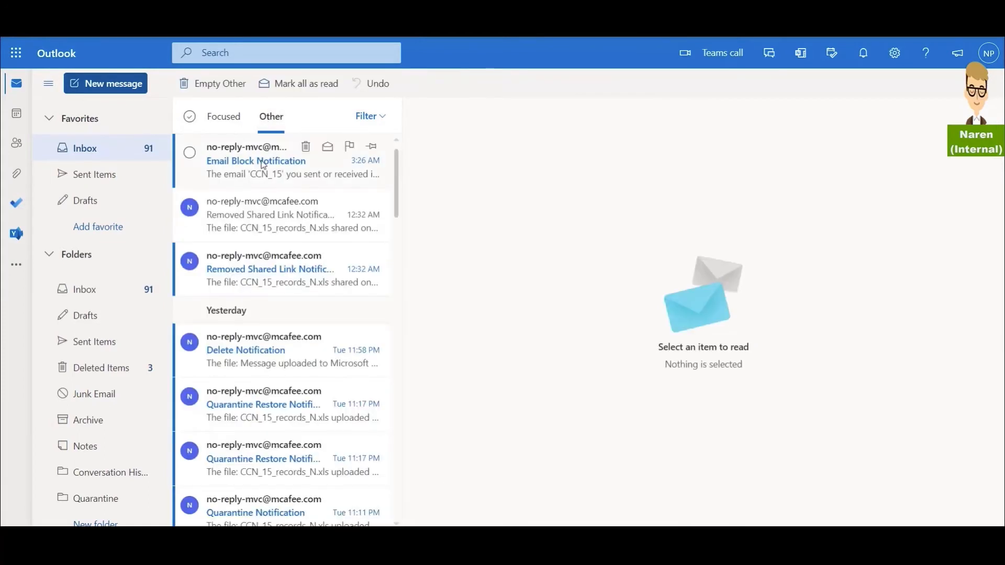
{"action": "left_click", "coordinate": [256, 160]}
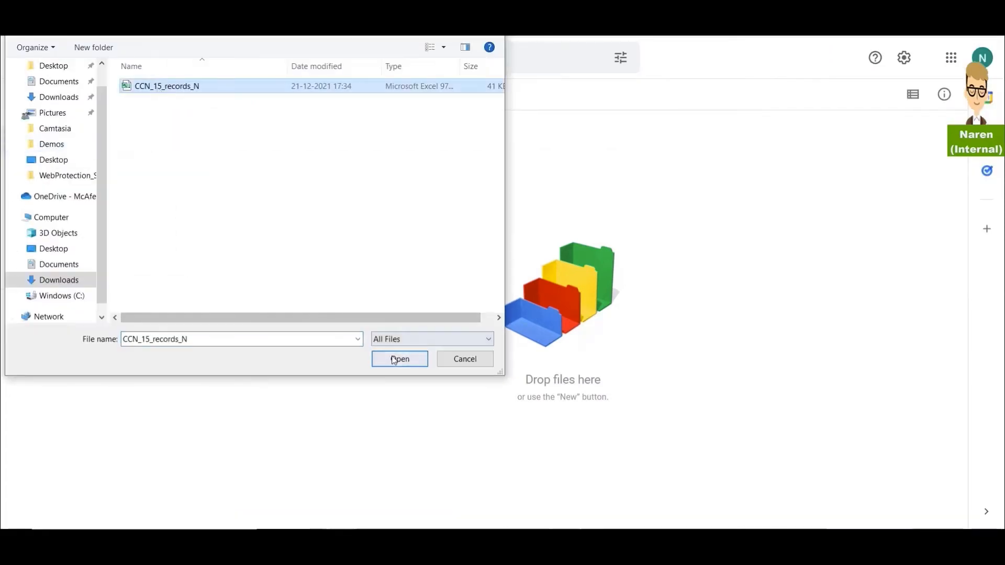
- Upload CCN_15_records_N to Google Drive, triggering the Data Loss Prevention sensitive-content notice
{"action": "left_click", "coordinate": [399, 359]}
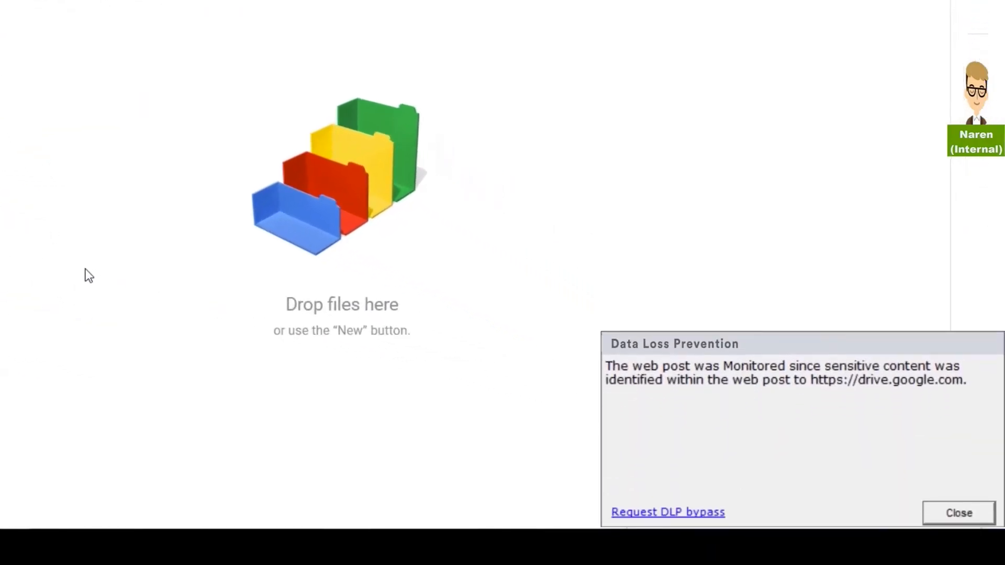
{"action": "left_click", "coordinate": [957, 513]}
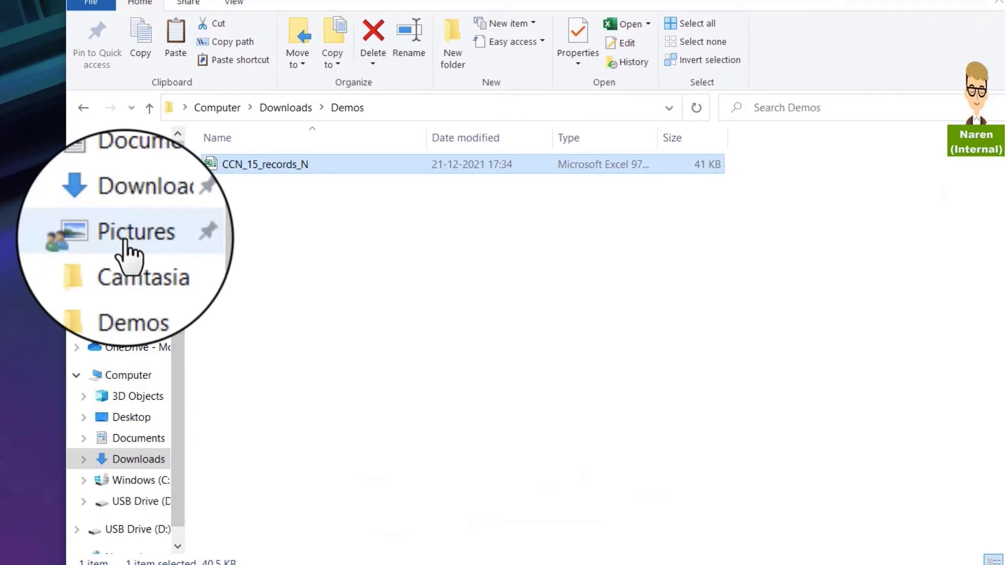
- See the blocked .moved placeholder in Pictures, then send CCN_15_records_N to USB Drive (D:)
{"action": "left_click", "coordinate": [136, 231]}
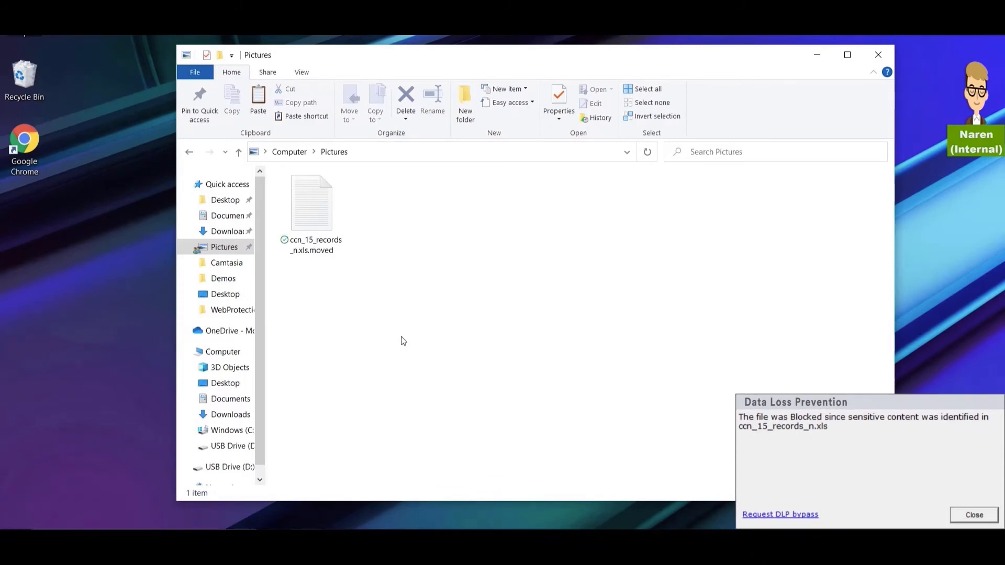
{"action": "double_click", "coordinate": [311, 202]}
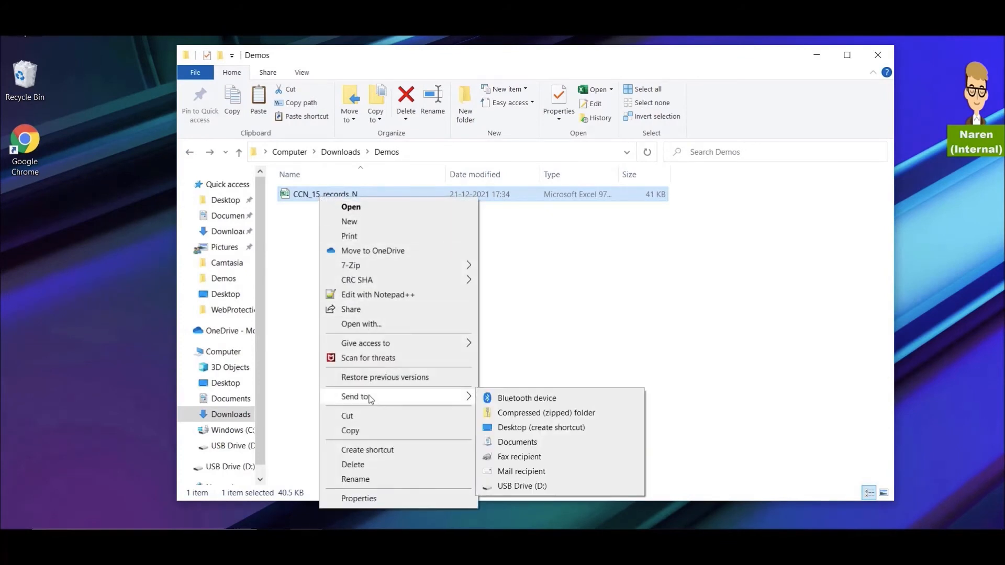
{"action": "left_click", "coordinate": [521, 486]}
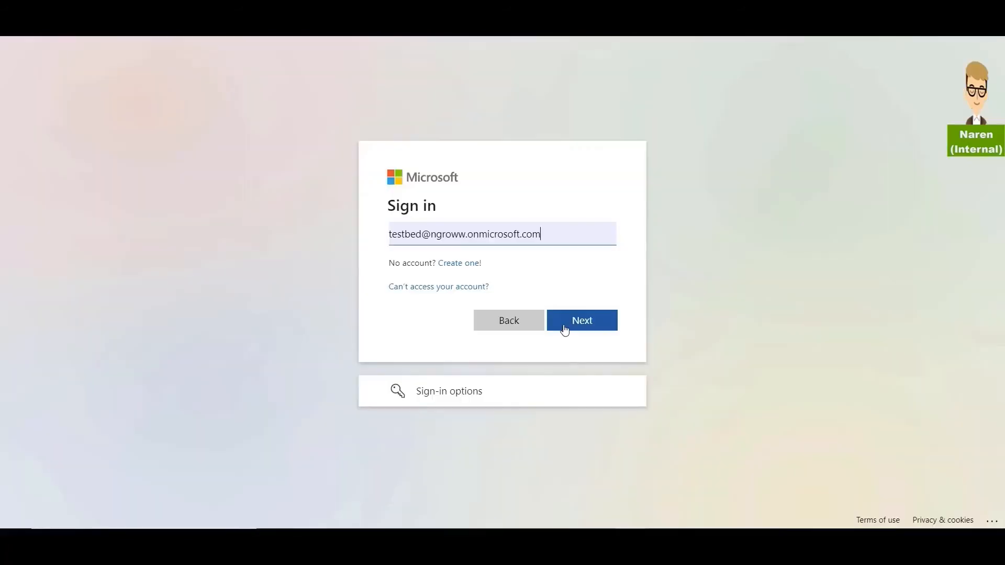
- Sign in to Office 365 with the entered account
{"action": "left_click", "coordinate": [580, 320]}
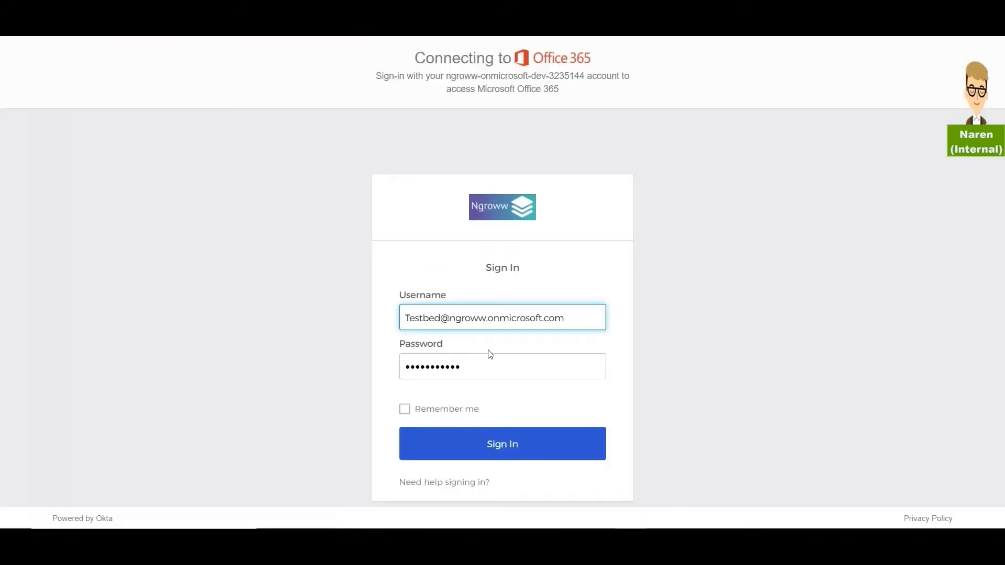
{"action": "left_click", "coordinate": [501, 444]}
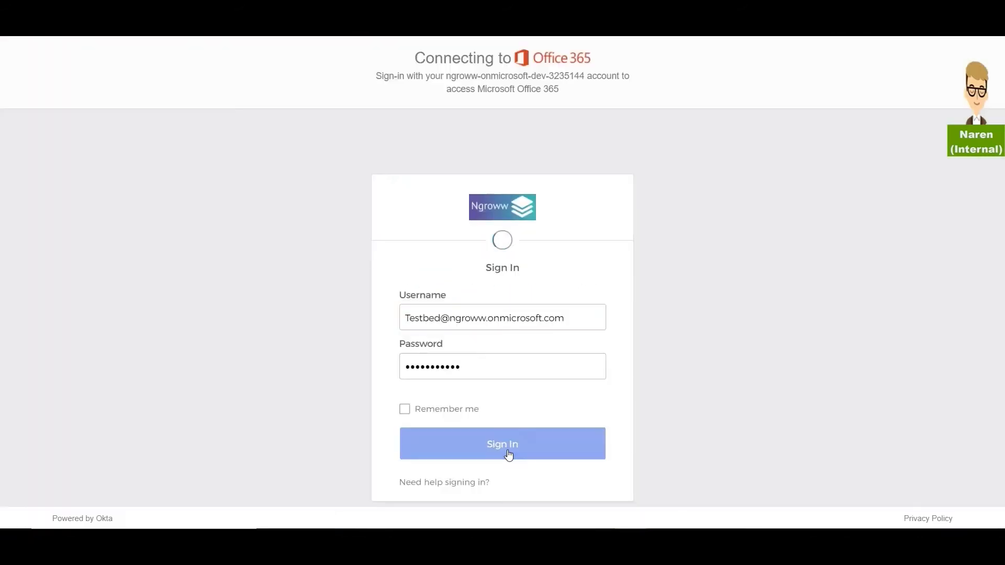
{"action": "left_click", "coordinate": [501, 443]}
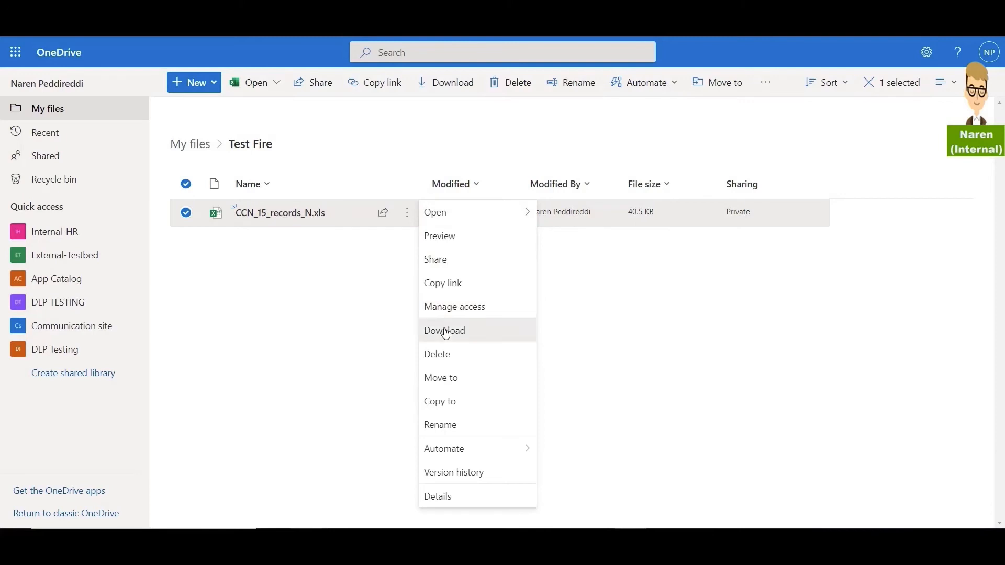
- Download CCN_15_records_N.xls from OneDrive's Test Fire folder
{"action": "left_click", "coordinate": [444, 330]}
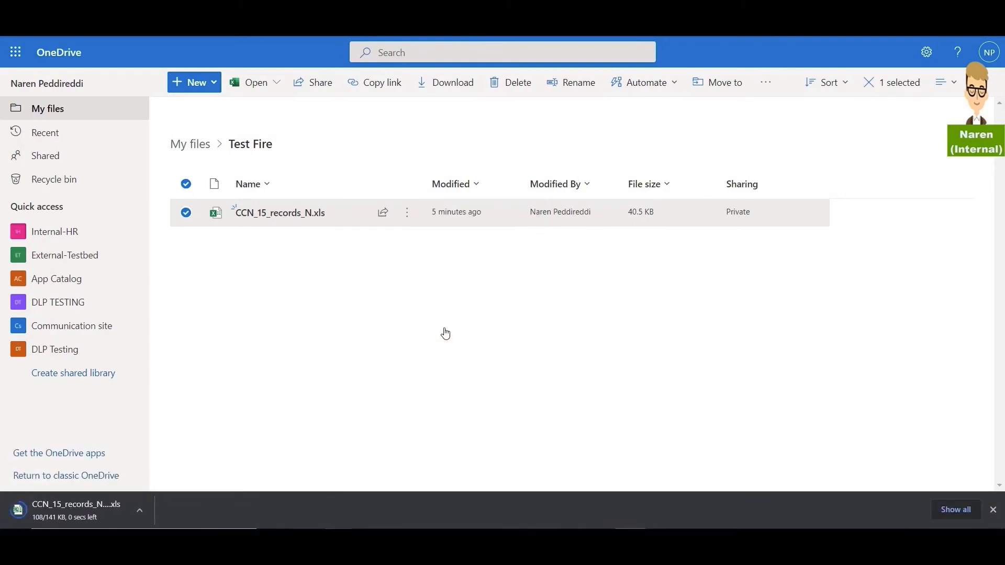
{"action": "double_click", "coordinate": [279, 212]}
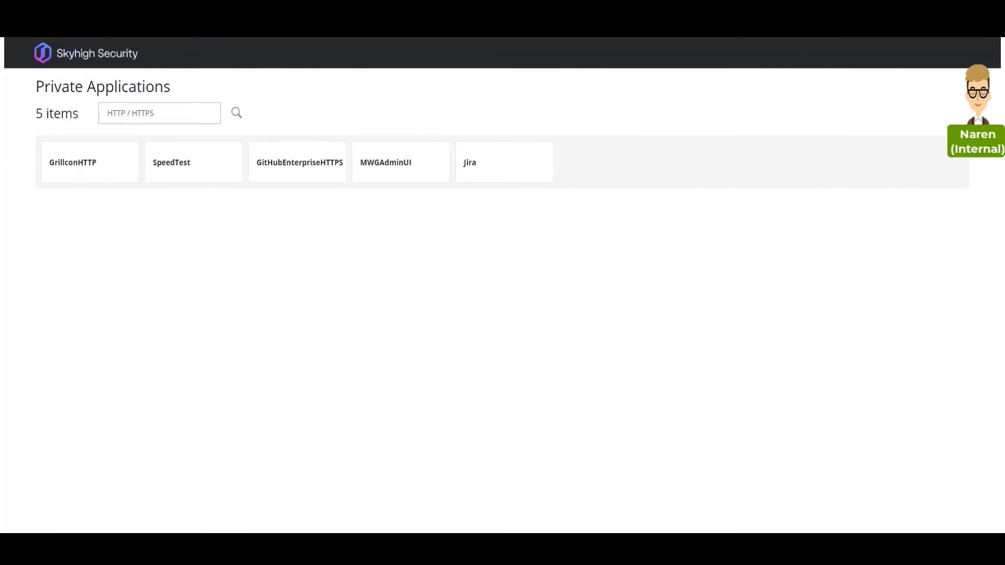
- Log into Jira from the private applications and open the CCN_15_records_N.xlsx attachment in the Activity Stream
{"action": "left_click", "coordinate": [470, 162]}
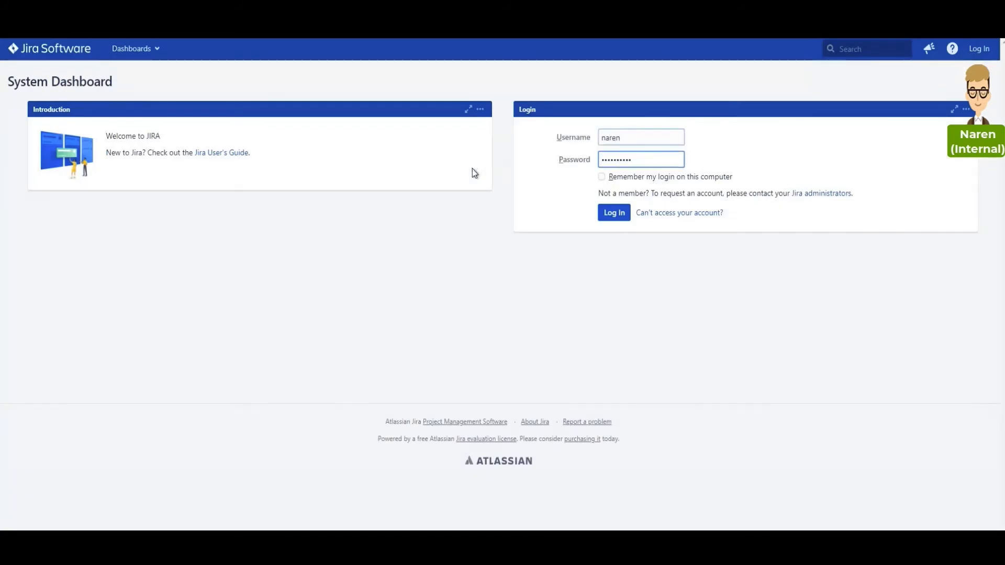
{"action": "left_click", "coordinate": [612, 213]}
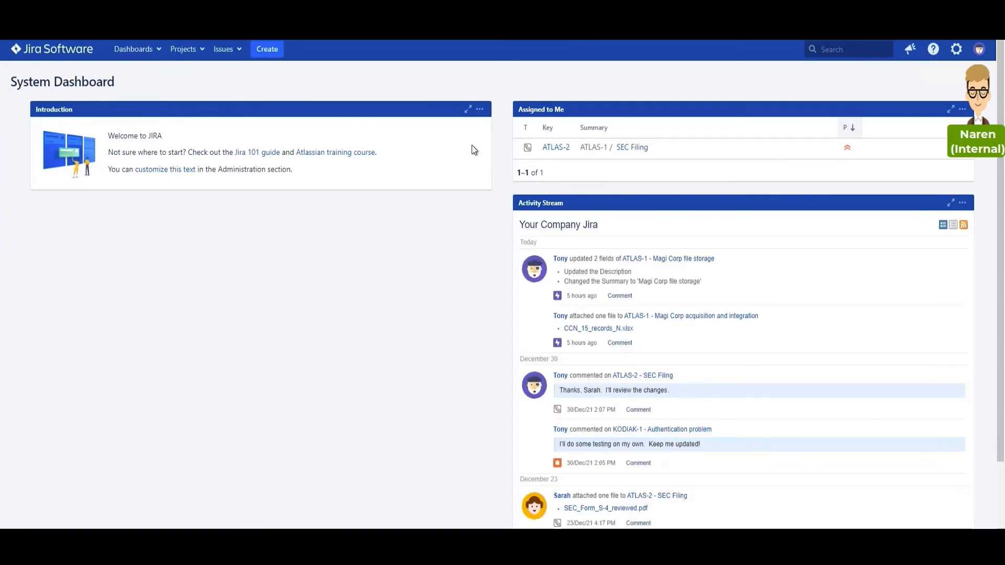
{"action": "mouse_move", "coordinate": [475, 159]}
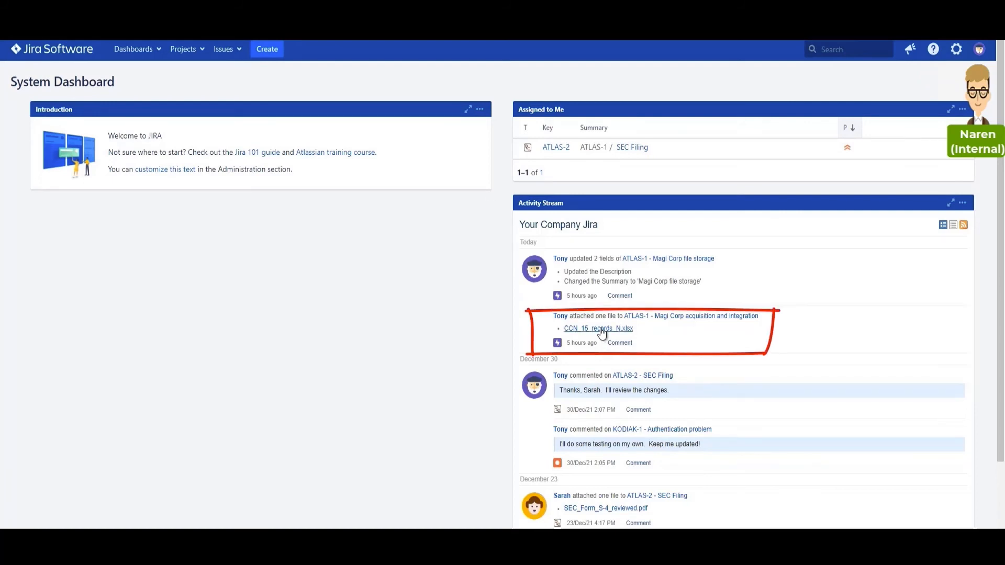
{"action": "left_click", "coordinate": [598, 328]}
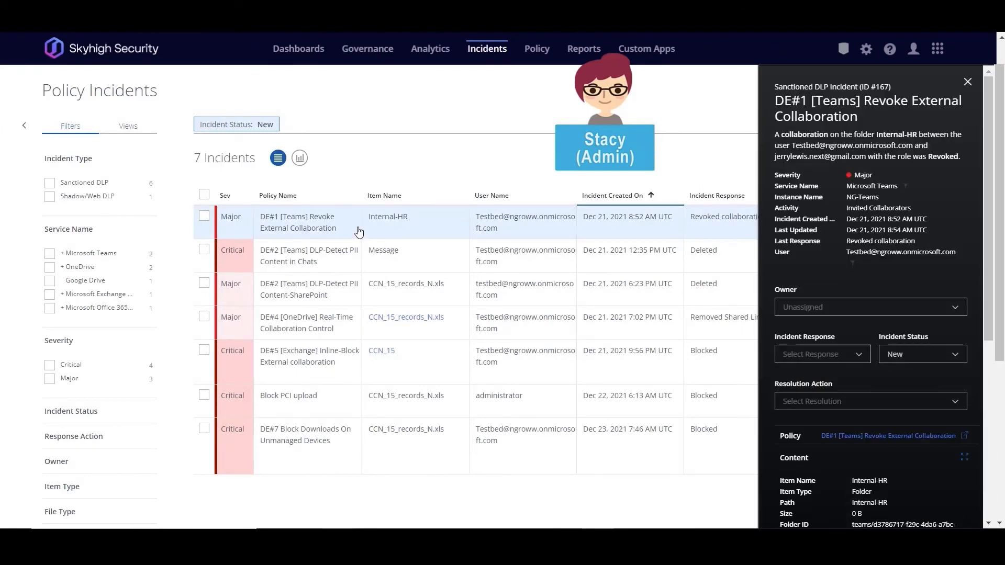
- Review an open incident's details in the Policy Incidents list and close its panel
{"action": "scroll", "scroll_direction": "down", "scroll_amount": 3}
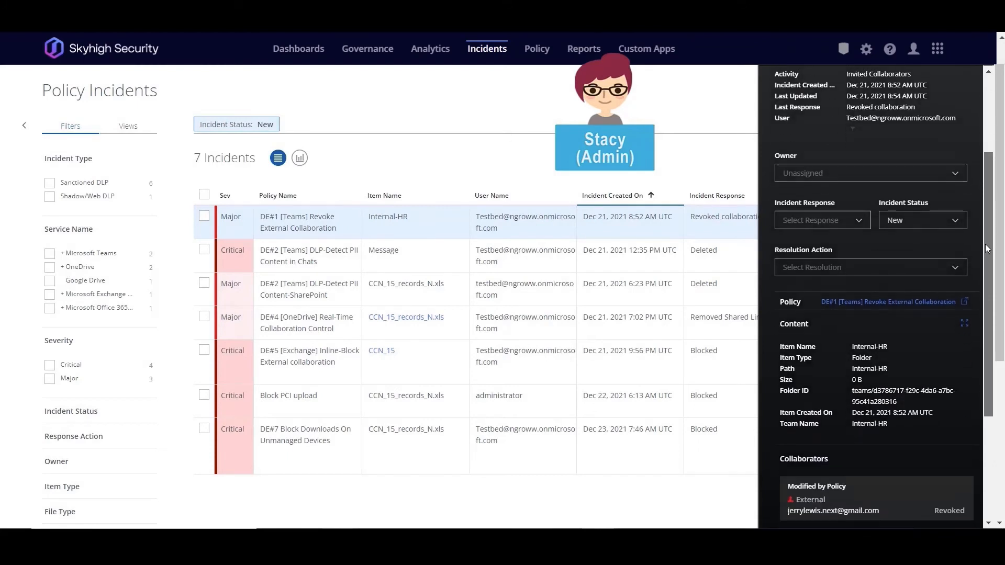
{"action": "scroll", "scroll_direction": "down", "scroll_amount": 3}
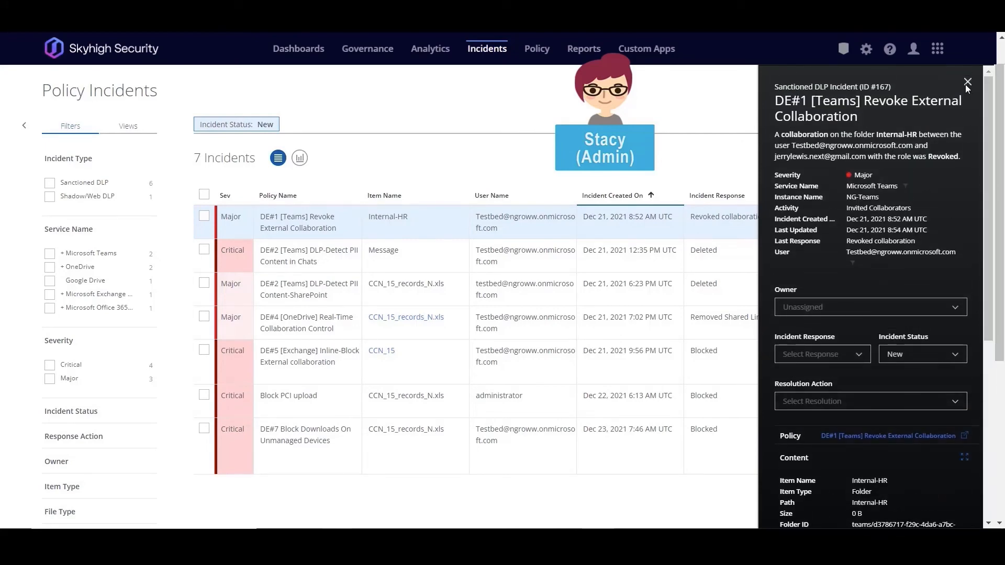
{"action": "left_click", "coordinate": [310, 255]}
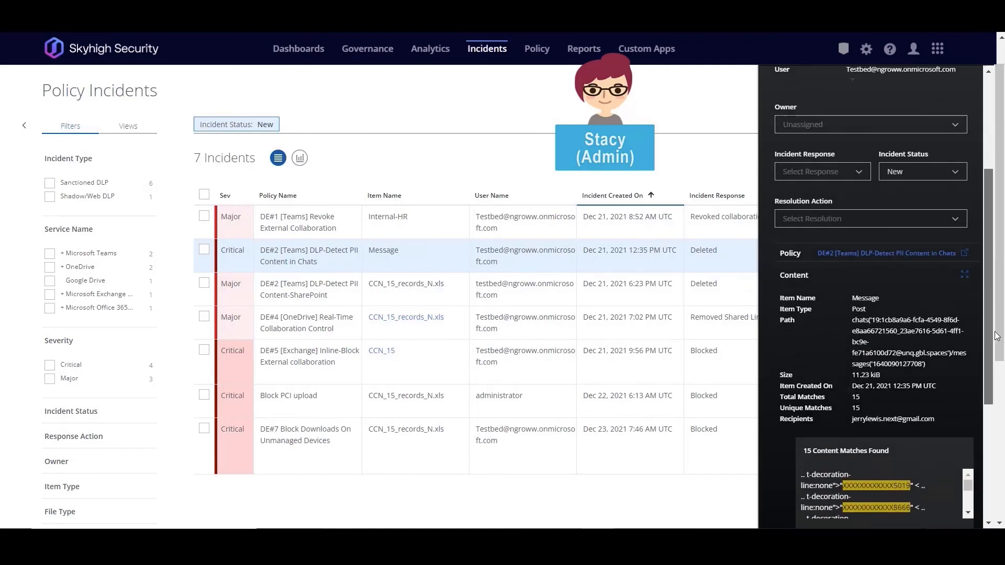
{"action": "scroll", "scroll_direction": "down", "scroll_amount": 3}
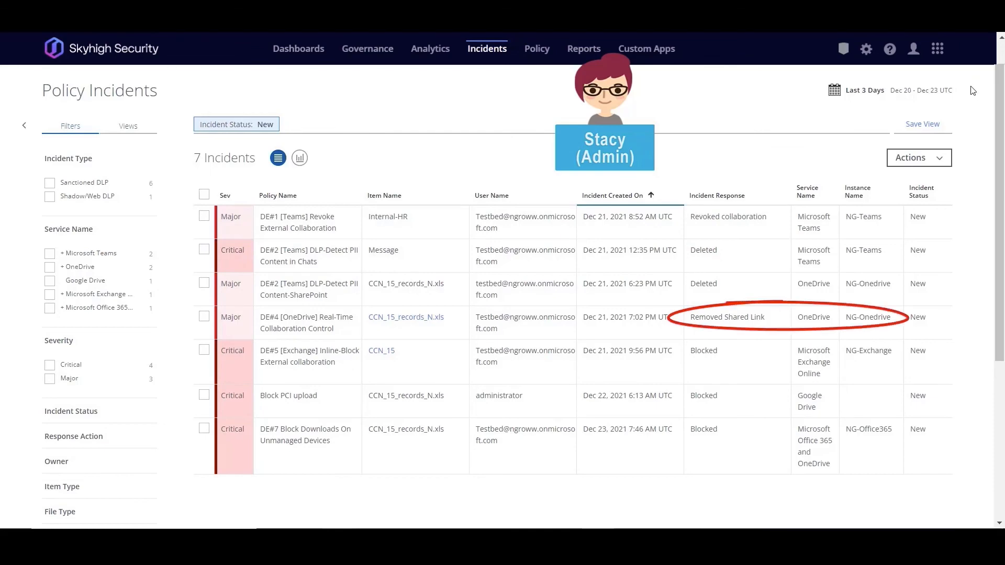
- Review the Exchange inline-block incident showing blocked external collaborators and credit card matches
{"action": "left_click", "coordinate": [310, 356]}
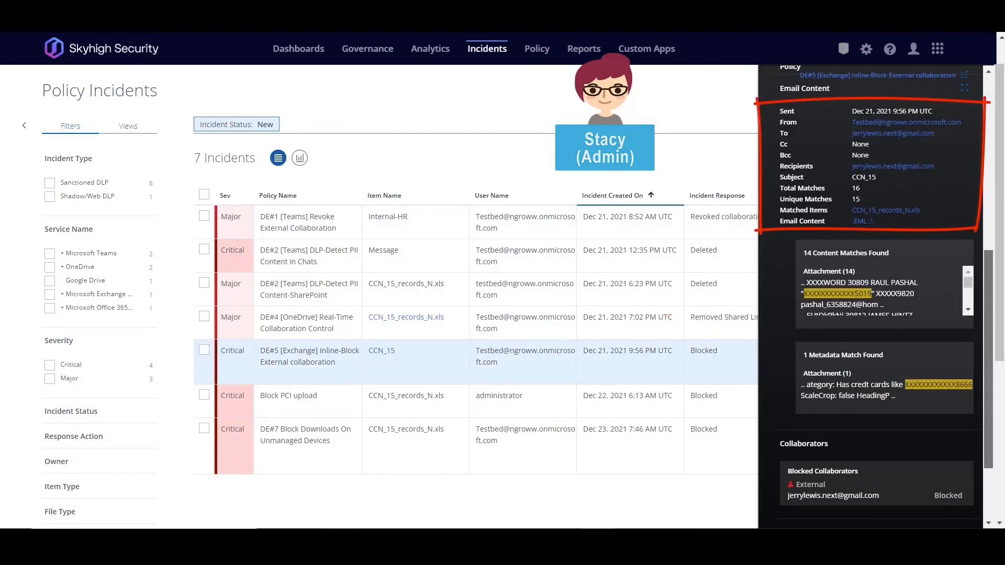
{"action": "scroll", "scroll_direction": "down", "scroll_amount": 3}
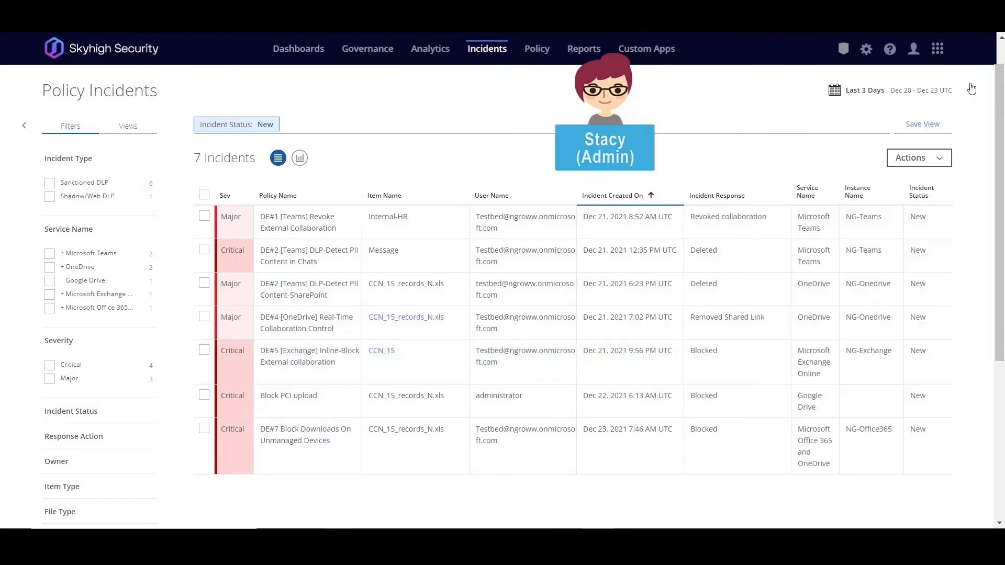
{"action": "left_click_drag", "start_coordinate": [676, 338], "coordinate": [939, 474]}
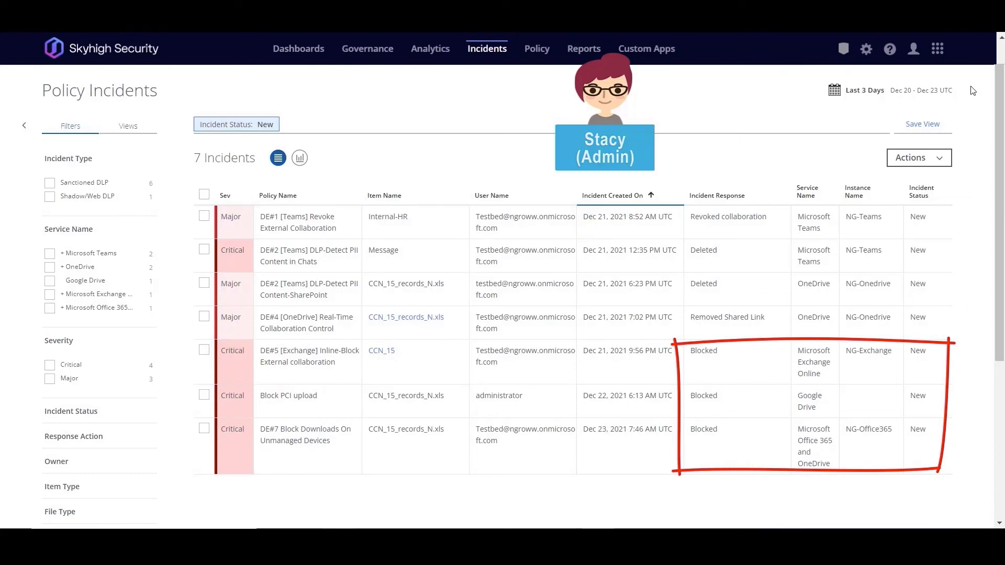